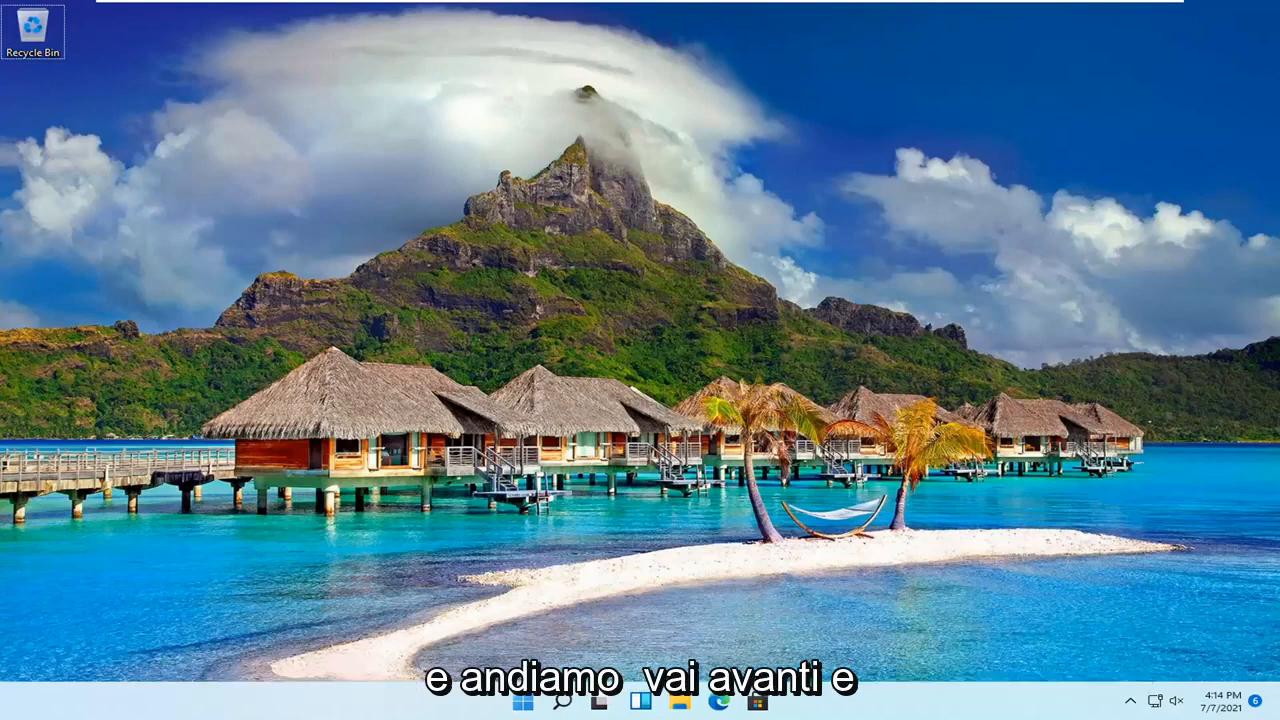
mouse_move(705, 624)
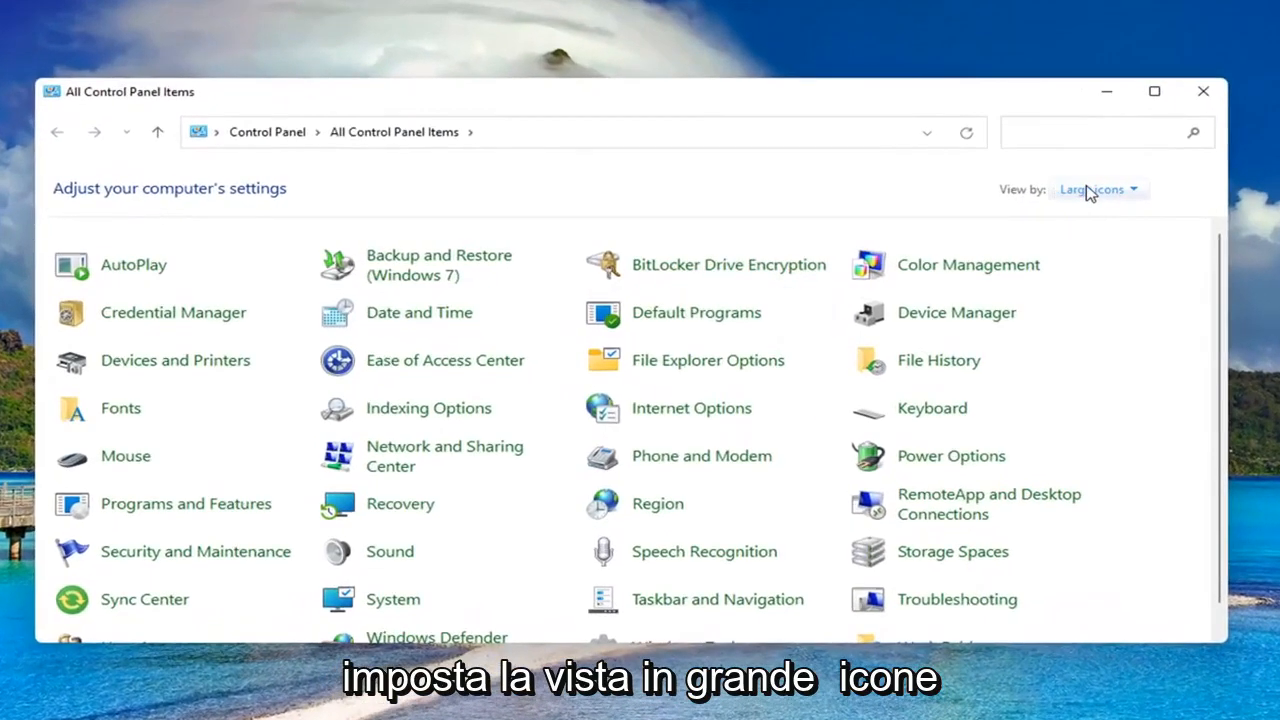
mouse_move(547, 334)
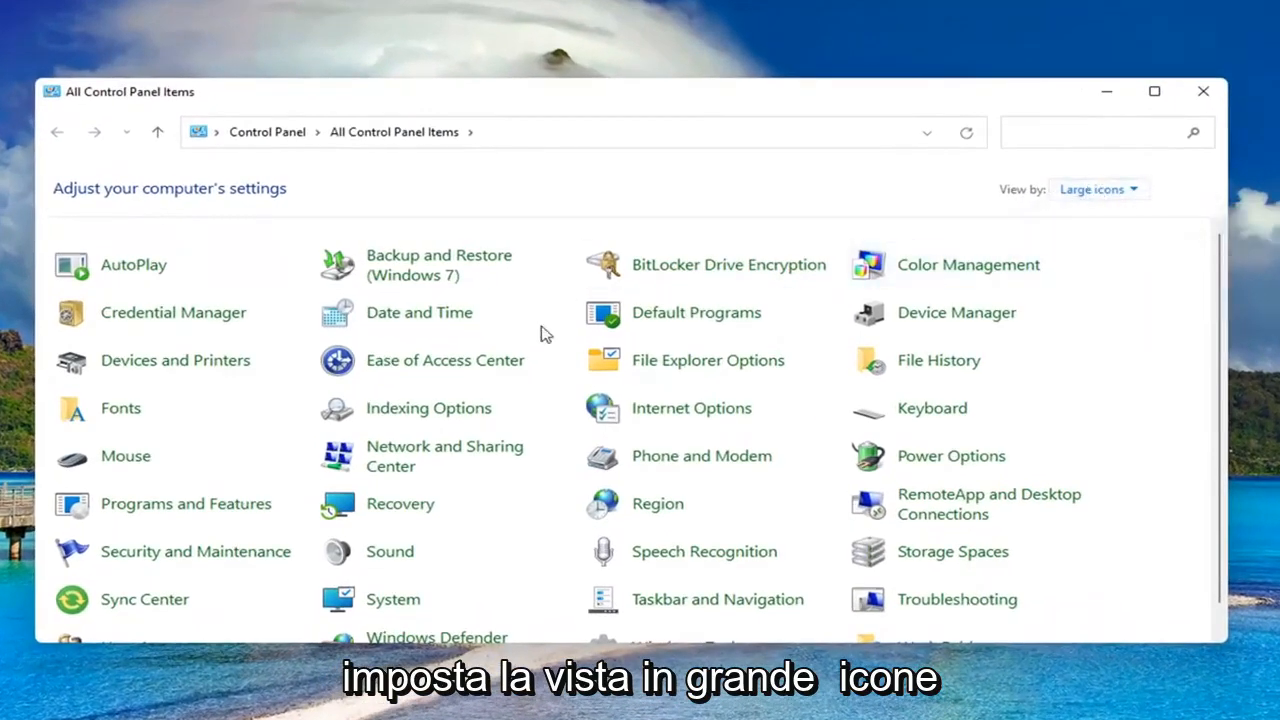
scroll(down, 3)
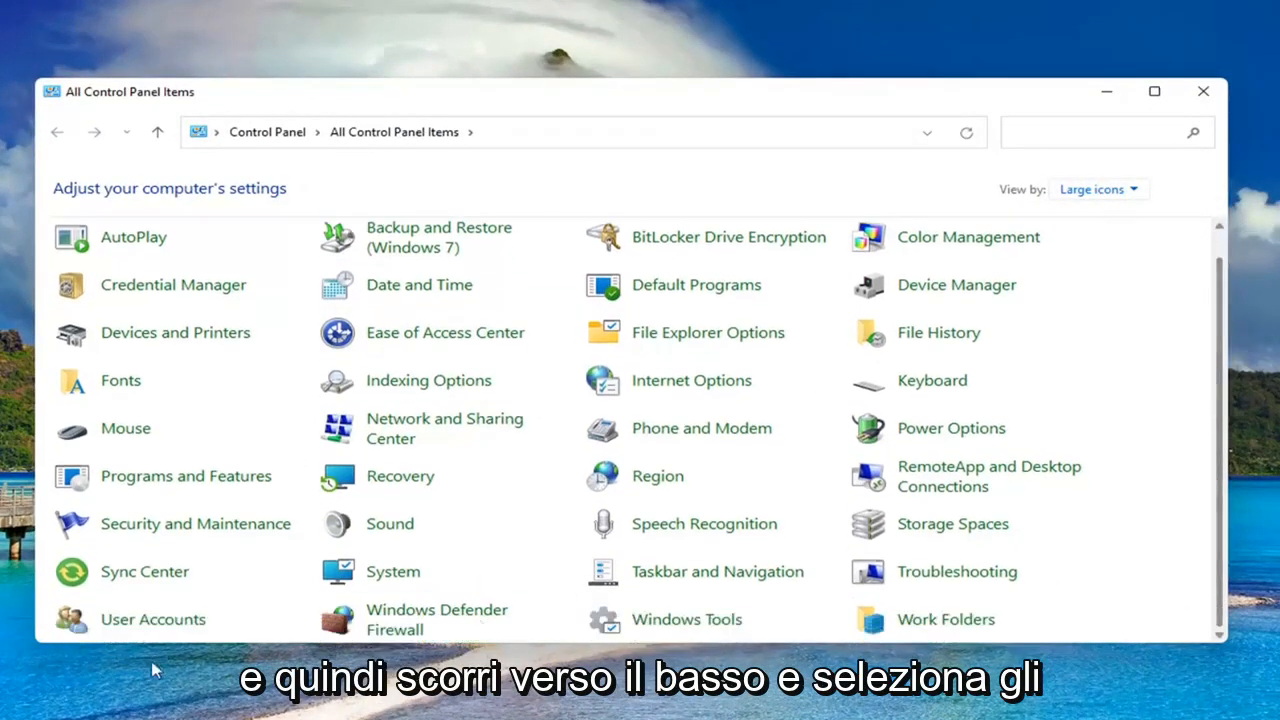
click(153, 619)
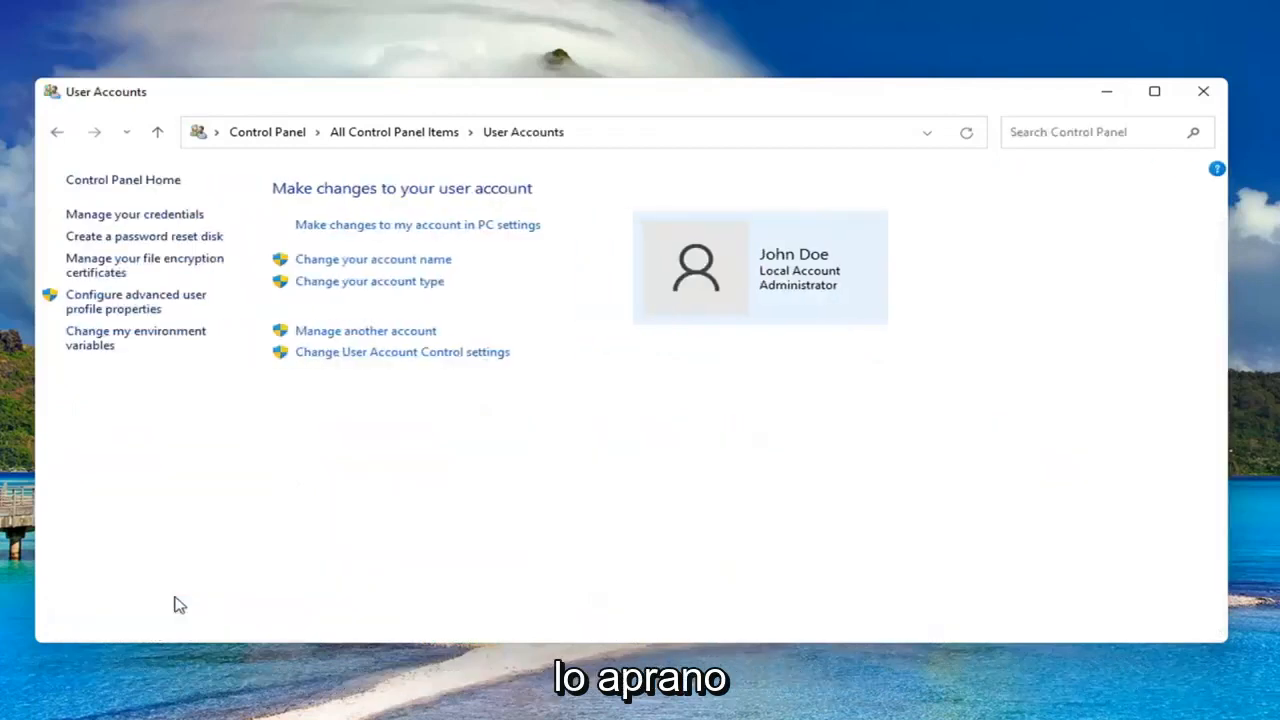
mouse_move(369, 467)
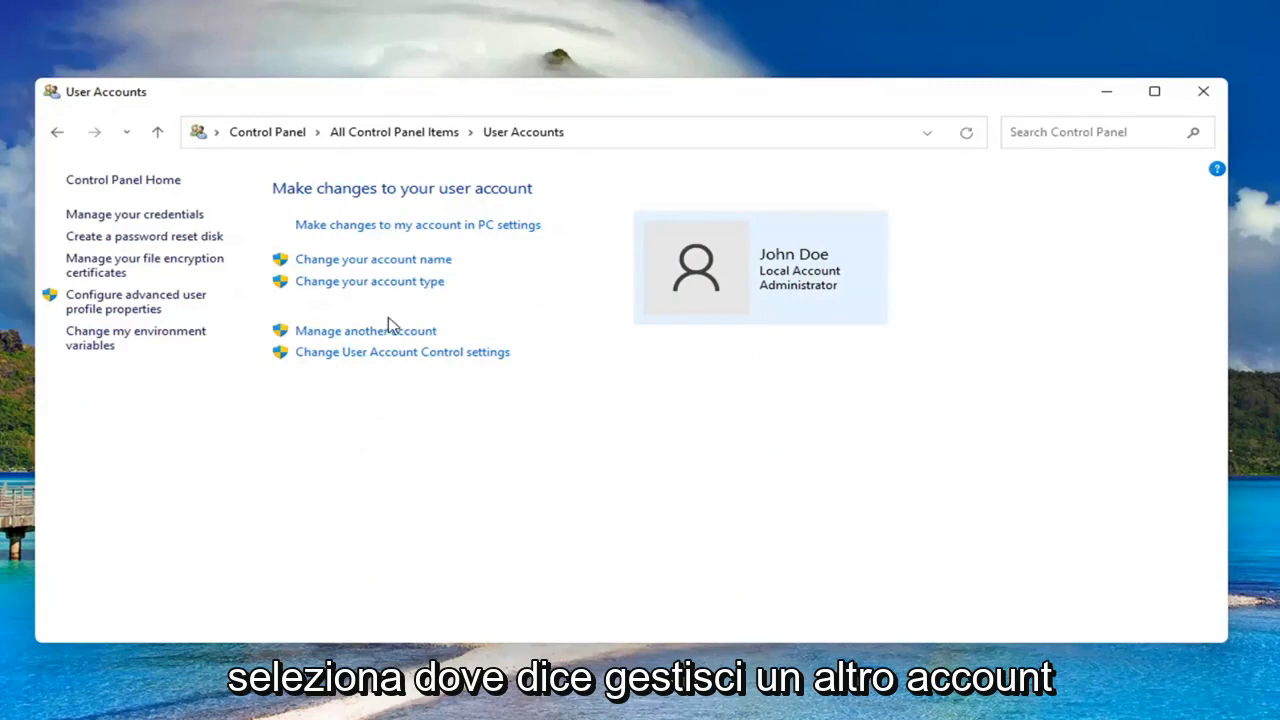
click(365, 330)
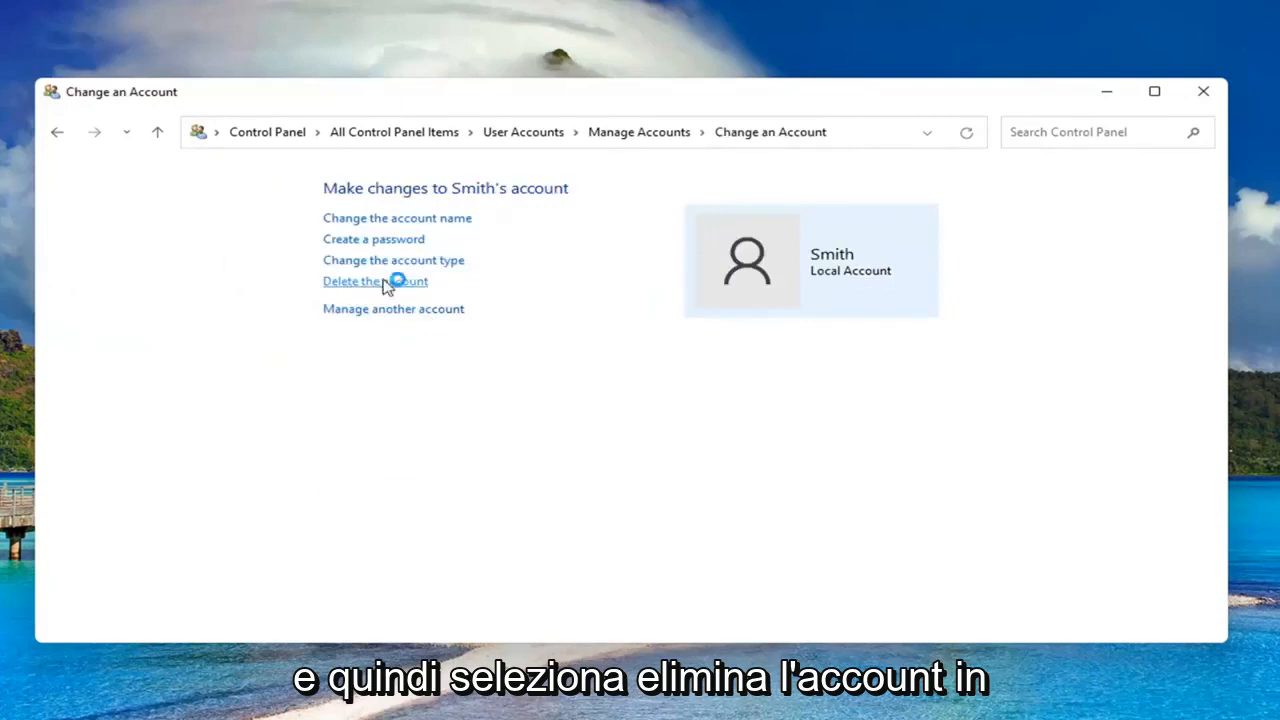
click(375, 281)
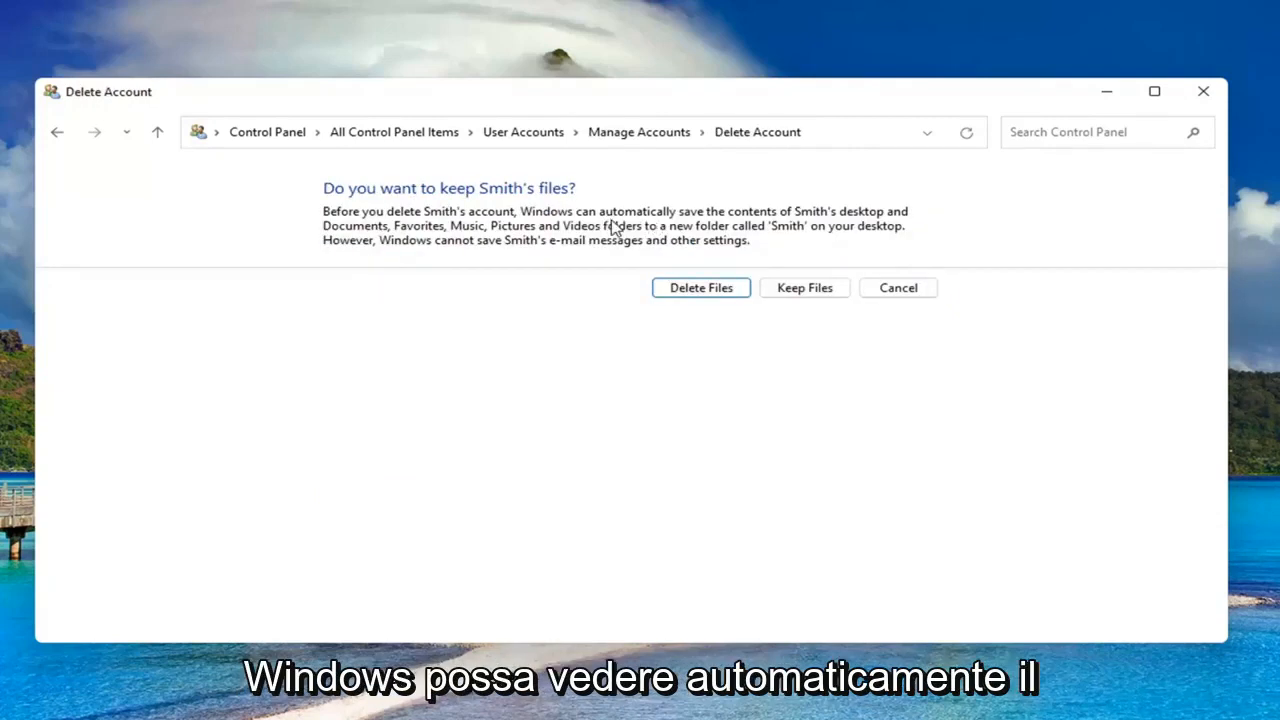
mouse_move(405, 240)
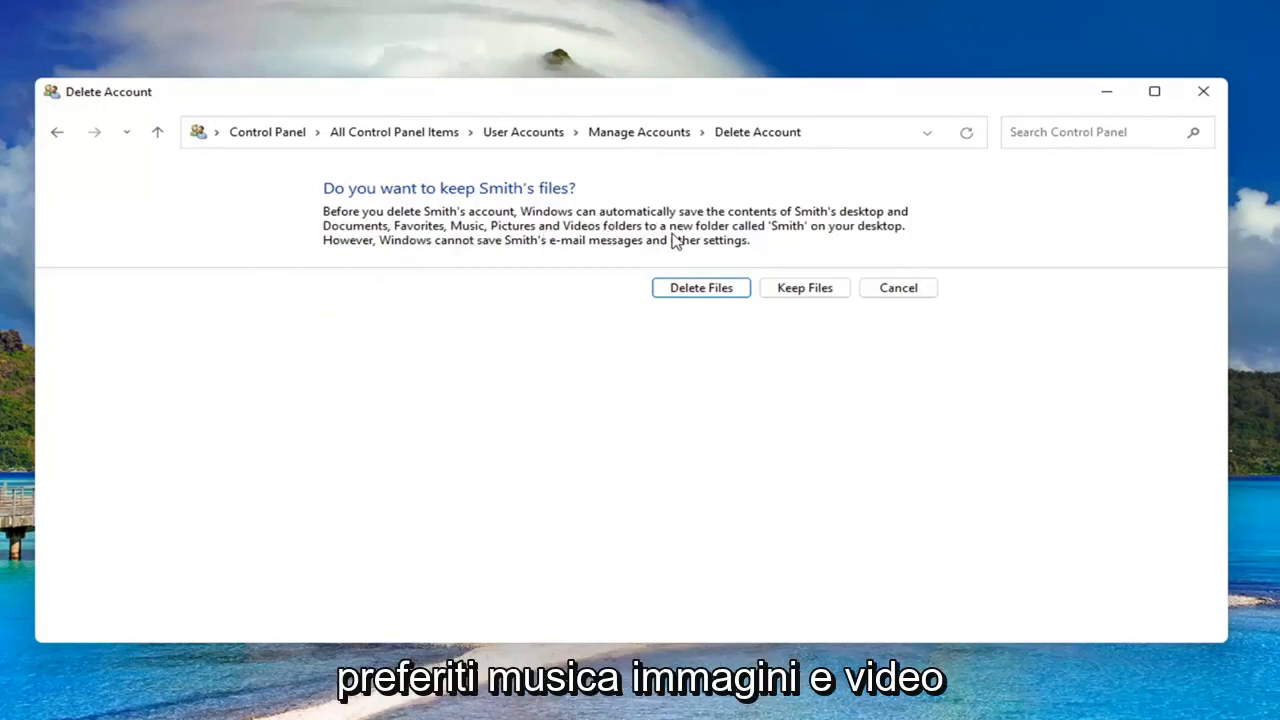
mouse_move(800, 215)
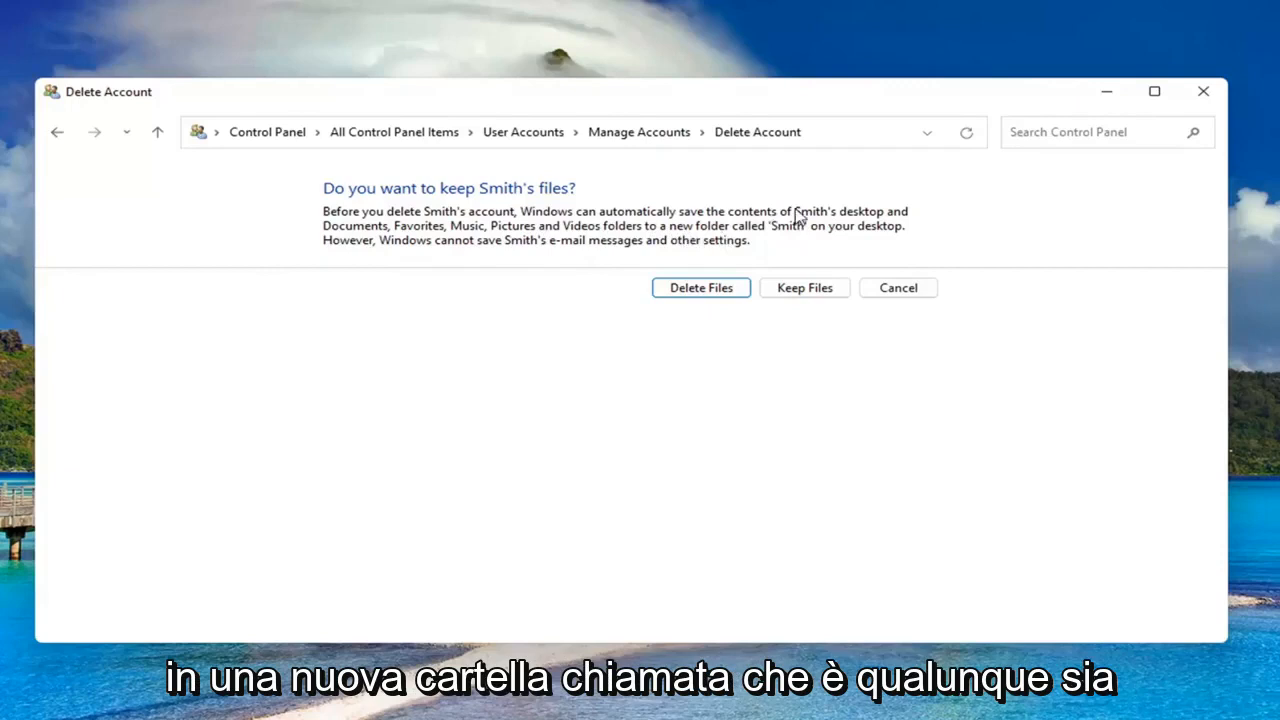
mouse_move(218, 70)
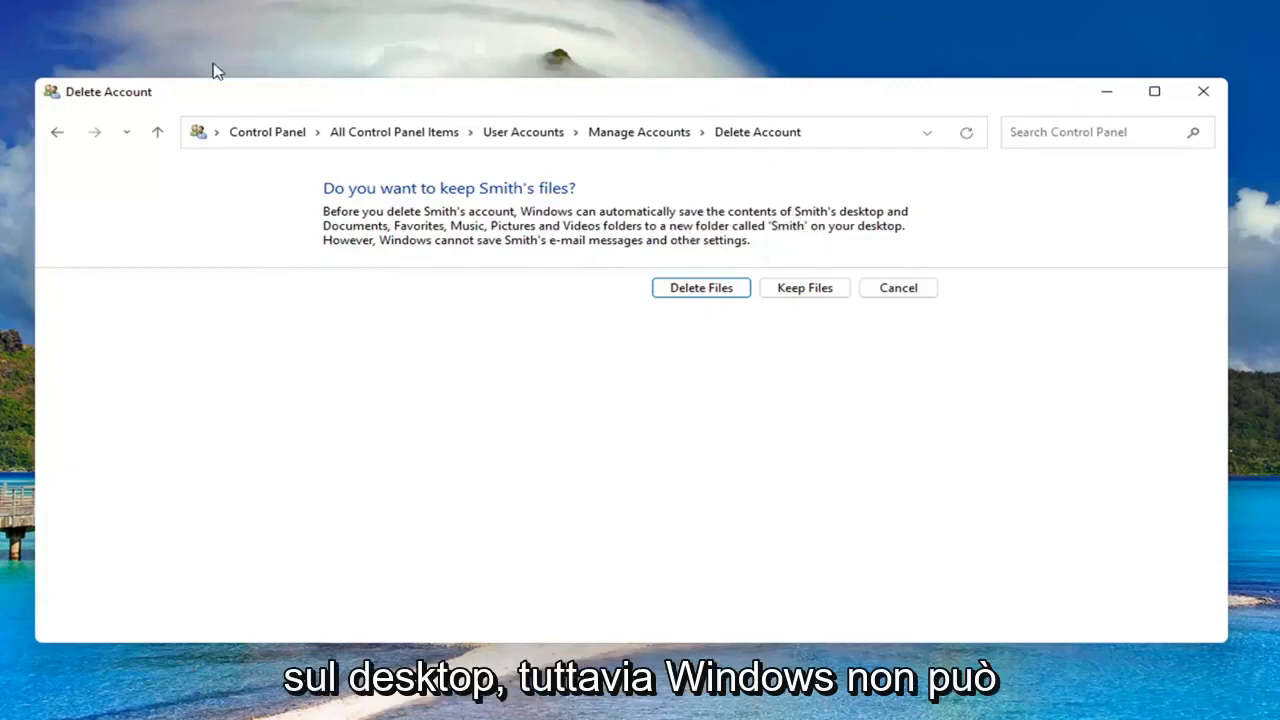
mouse_move(535, 255)
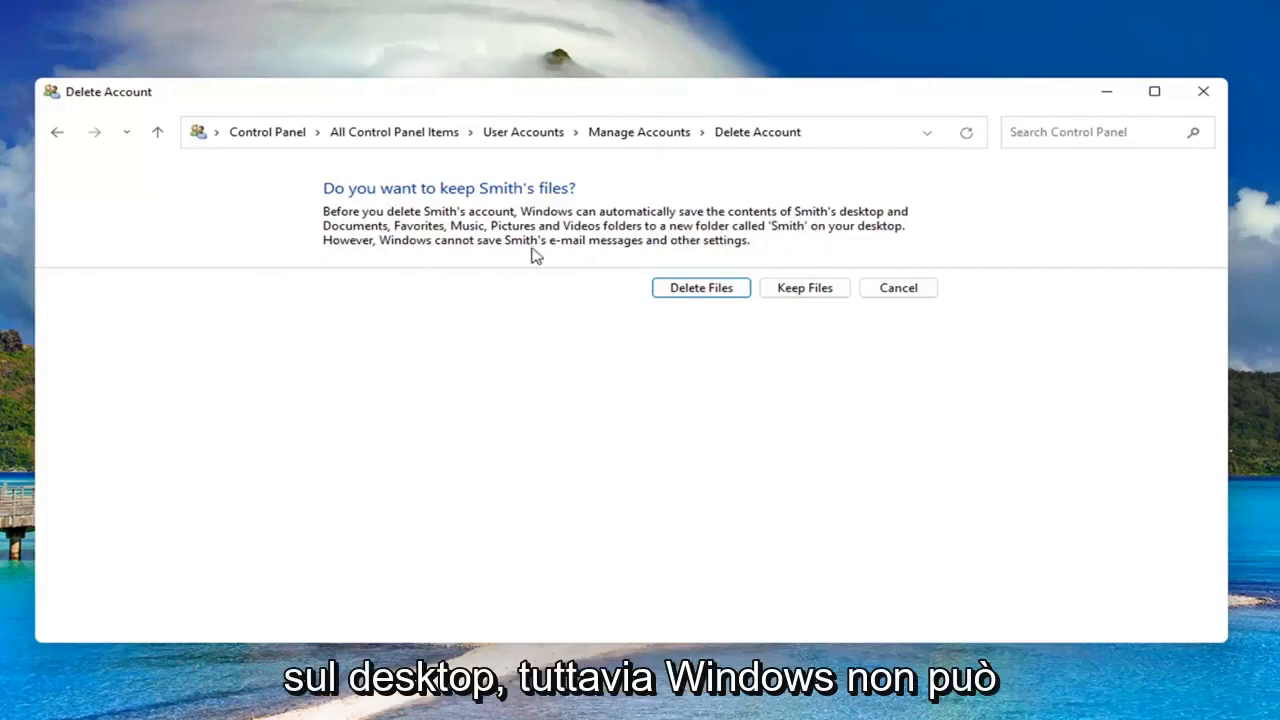
mouse_move(813, 243)
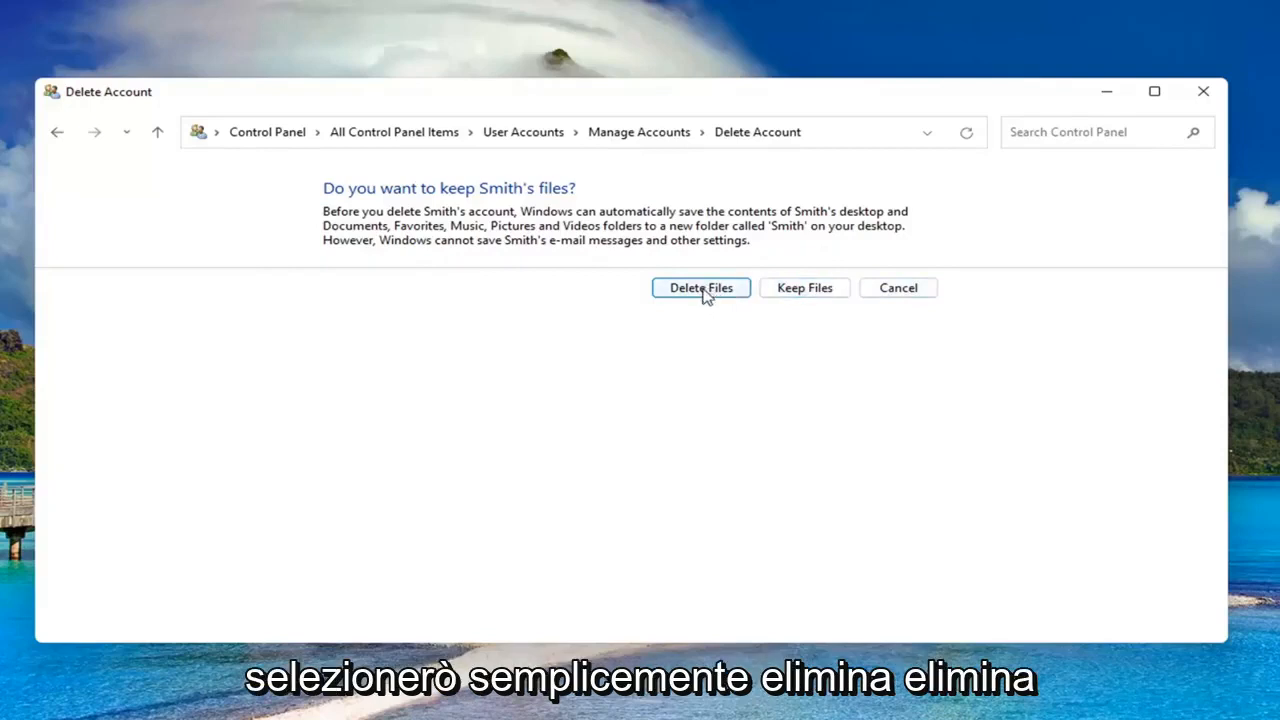
Choose Delete Files so Smith's files are discarded with the account
click(700, 287)
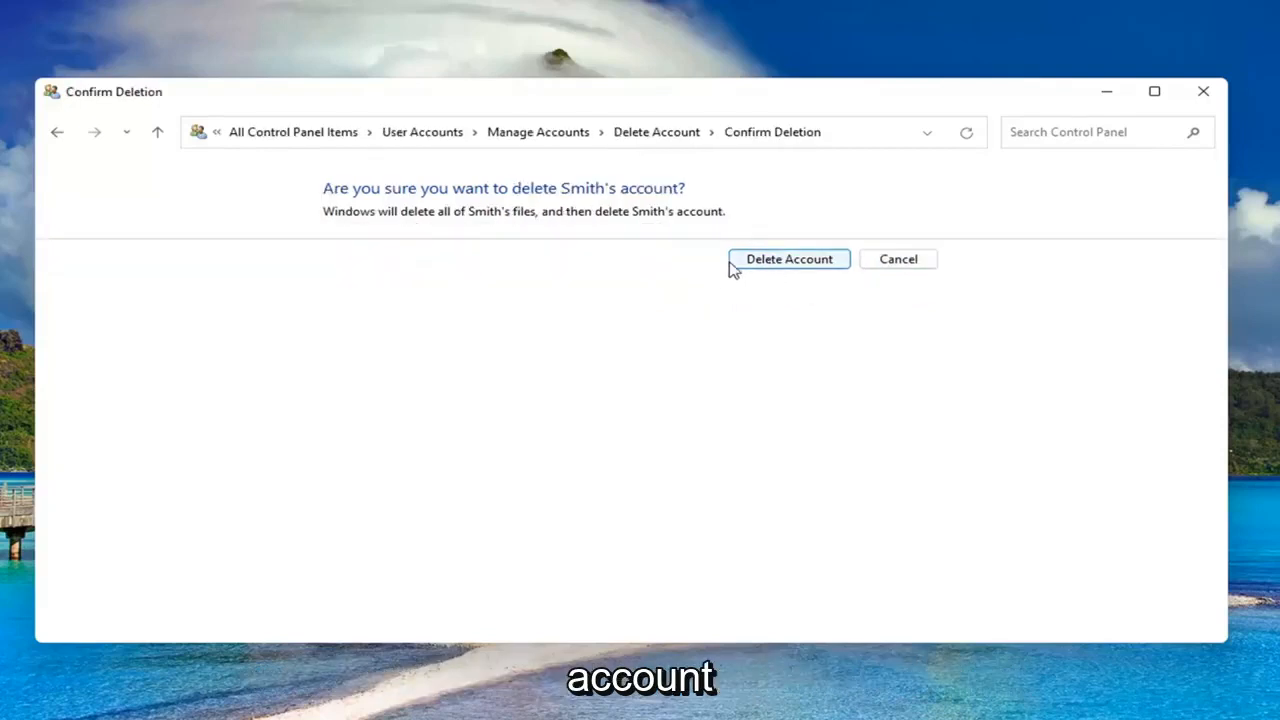
click(789, 259)
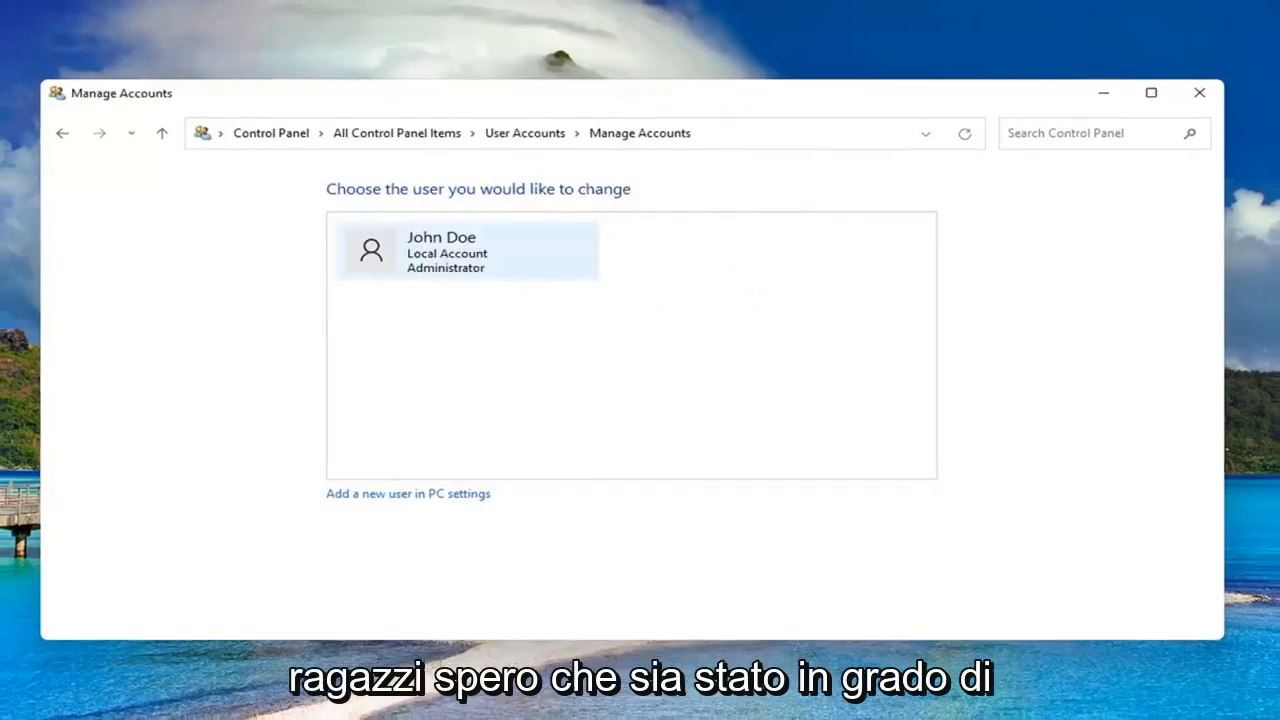
click(1199, 92)
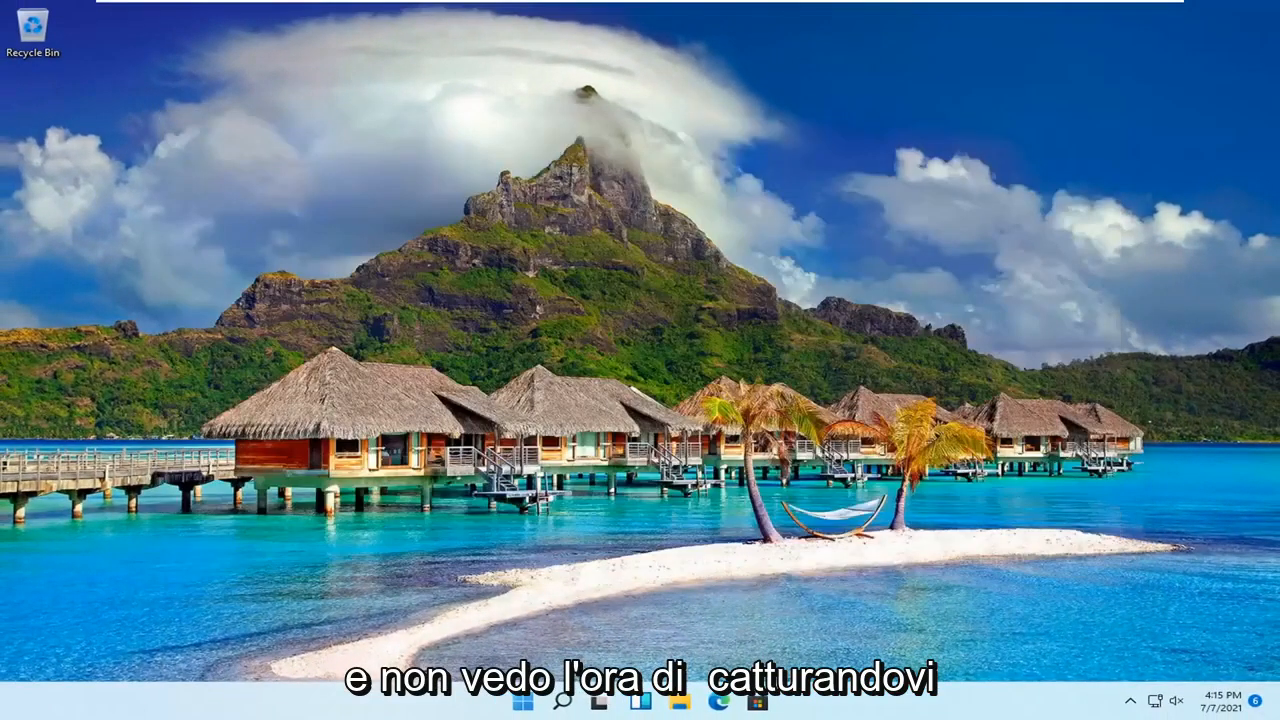